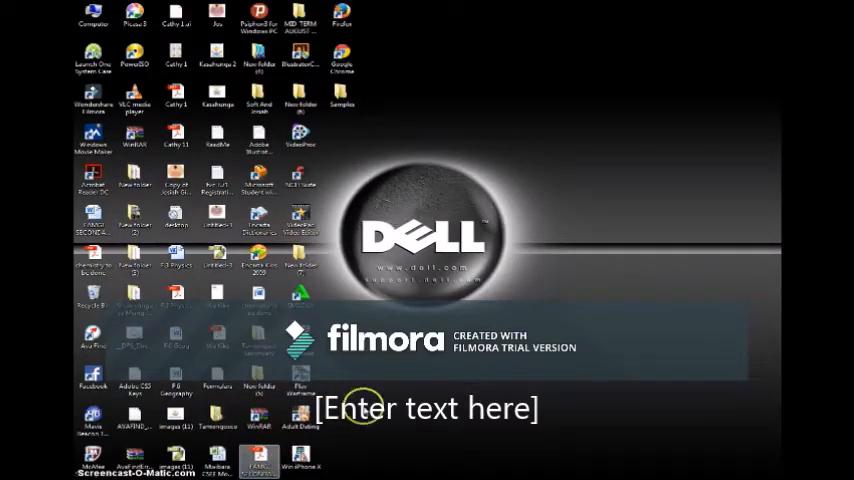
{"action": "mouse_move", "coordinate": [370, 96]}
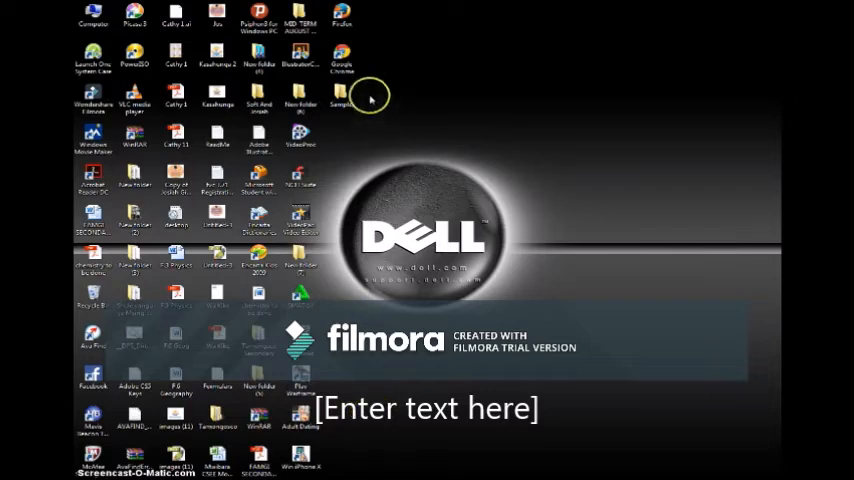
Step: Open the class files folder from the desktop and select a document inside it
{"action": "double_click", "coordinate": [342, 96]}
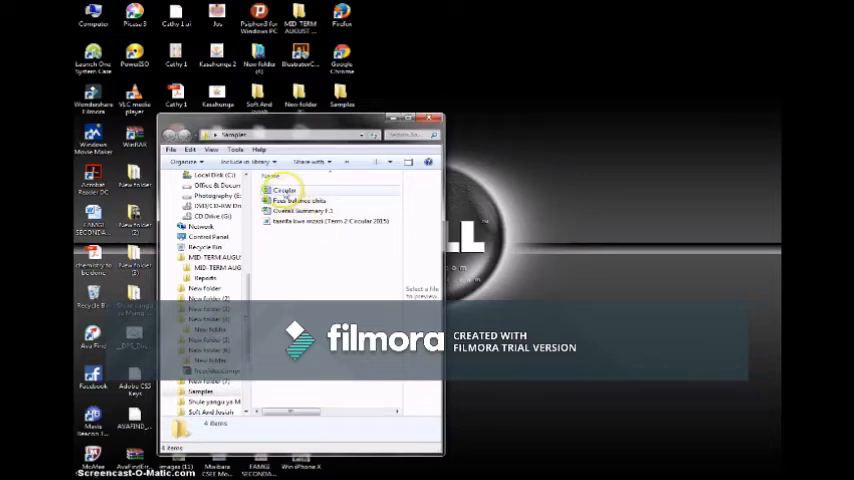
{"action": "left_click", "coordinate": [284, 192]}
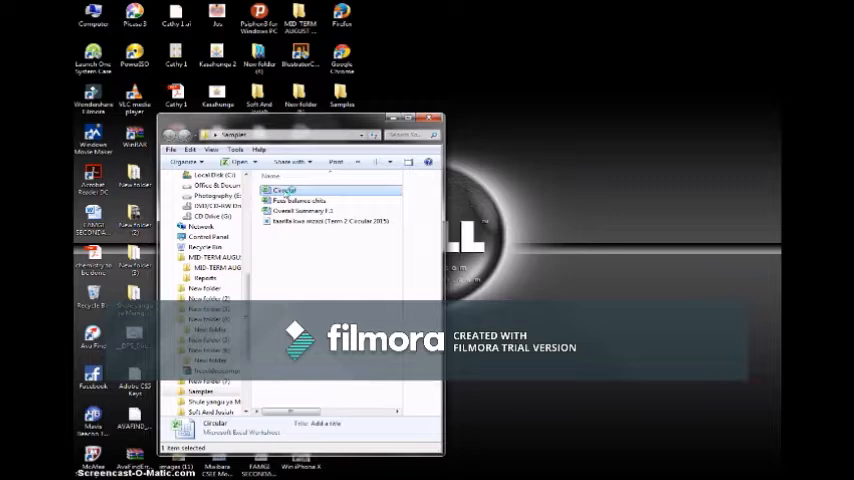
Step: Open the Form Two student list workbook and scroll through its parent and student name rows
{"action": "double_click", "coordinate": [284, 190]}
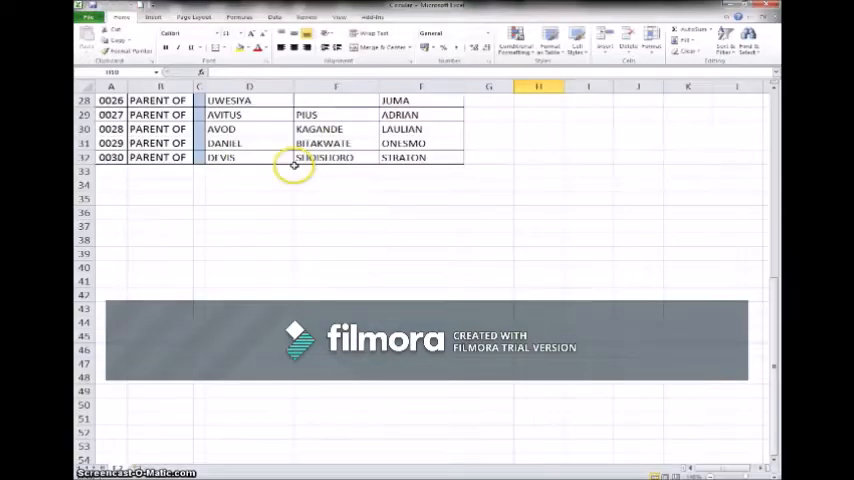
{"action": "scroll", "scroll_direction": "up", "scroll_amount": 3}
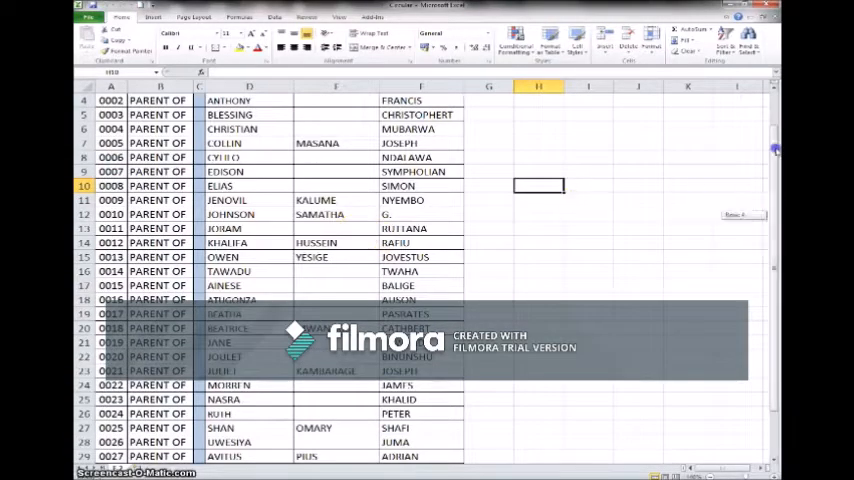
{"action": "scroll", "scroll_direction": "up", "scroll_amount": 3}
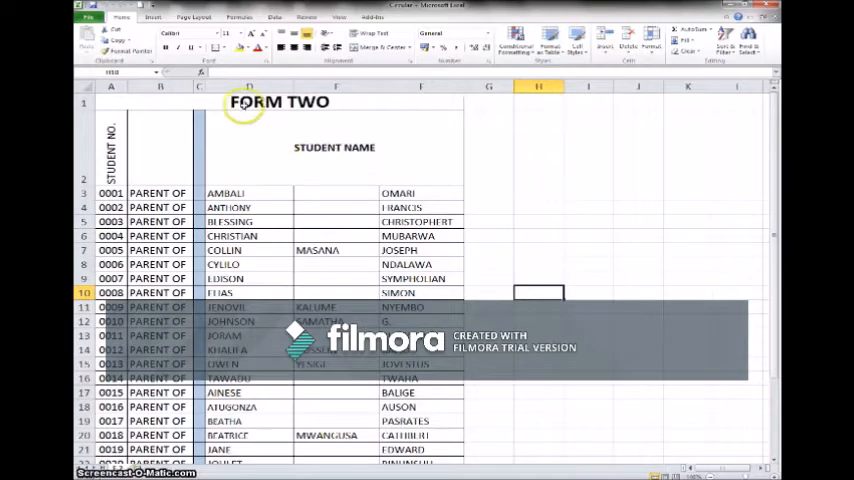
{"action": "mouse_move", "coordinate": [164, 116]}
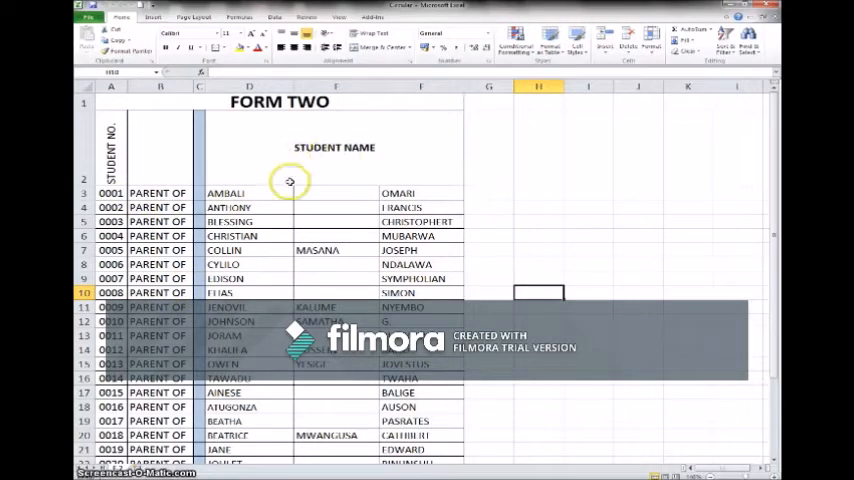
{"action": "mouse_move", "coordinate": [356, 206]}
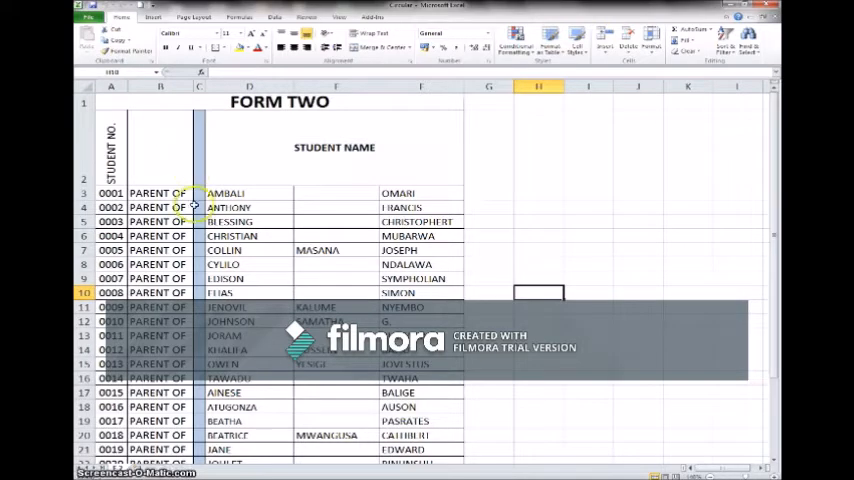
{"action": "scroll", "scroll_direction": "down", "scroll_amount": 3}
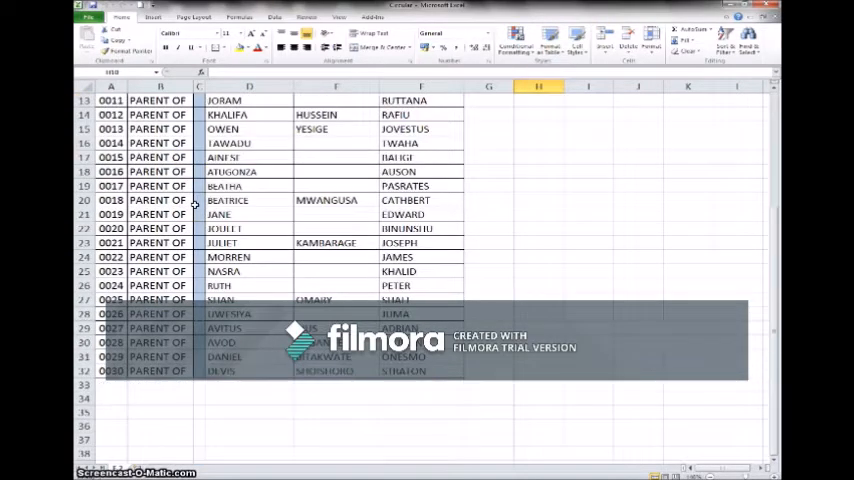
{"action": "scroll", "scroll_direction": "up", "scroll_amount": 3}
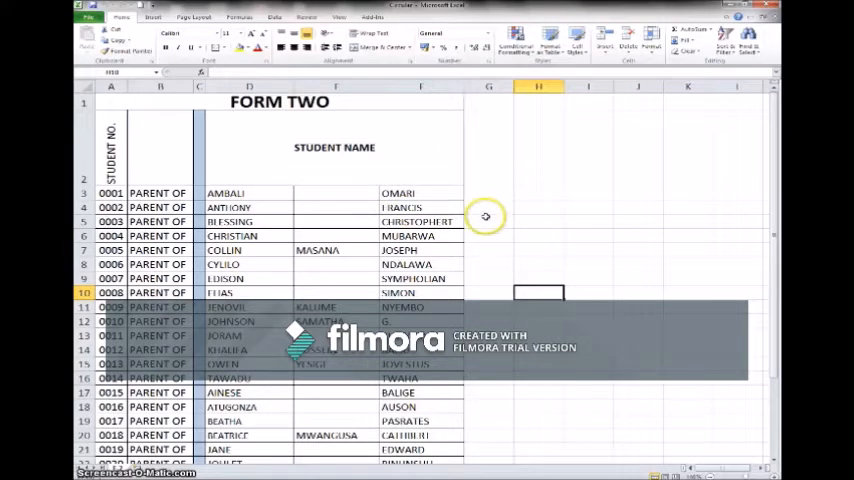
{"action": "mouse_move", "coordinate": [486, 220]}
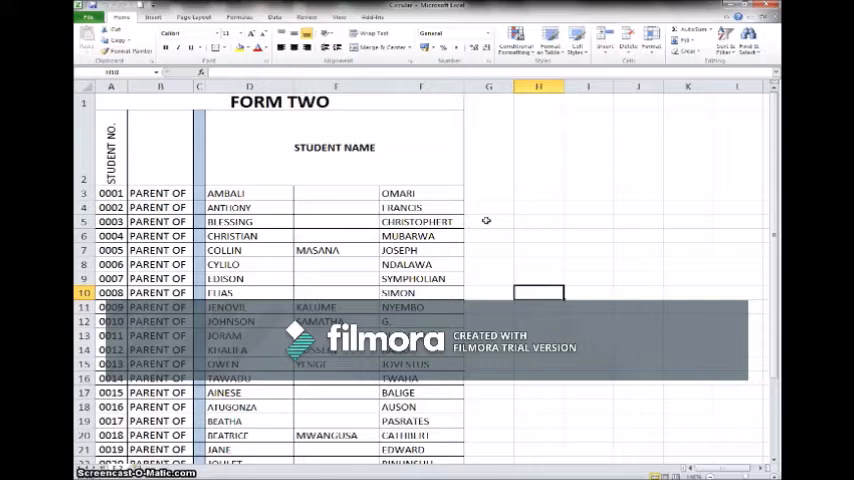
{"action": "mouse_move", "coordinate": [554, 242]}
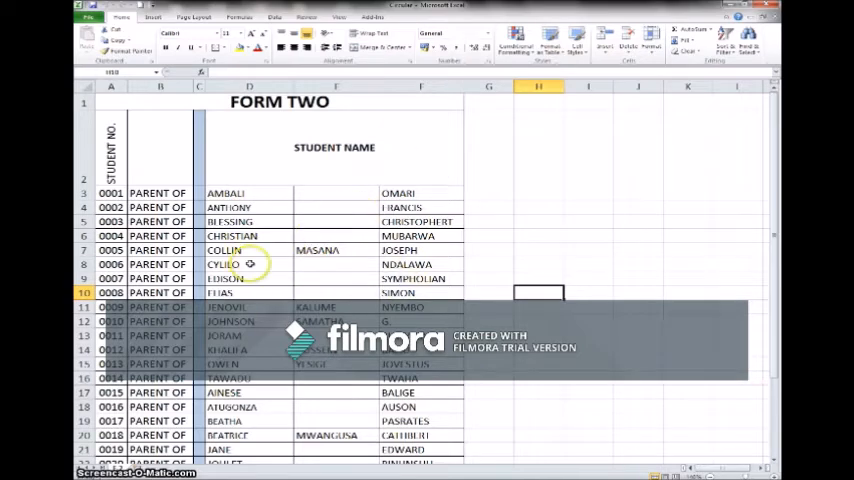
{"action": "mouse_move", "coordinate": [488, 292]}
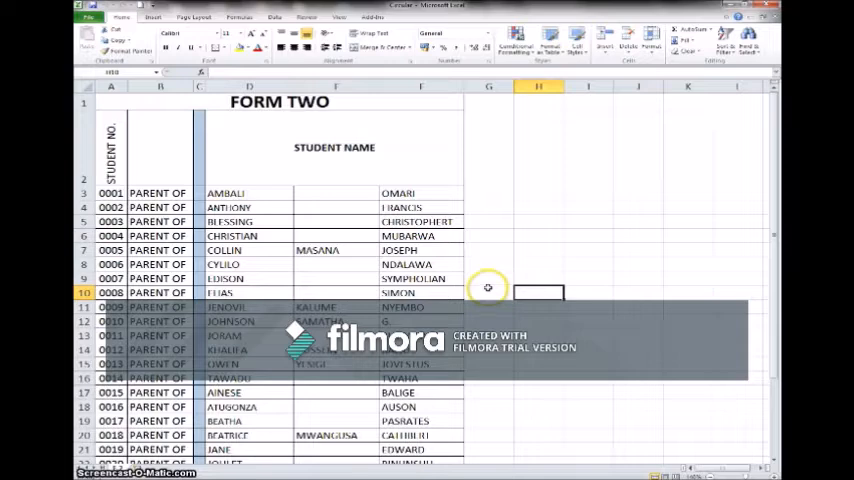
{"action": "mouse_move", "coordinate": [440, 140]}
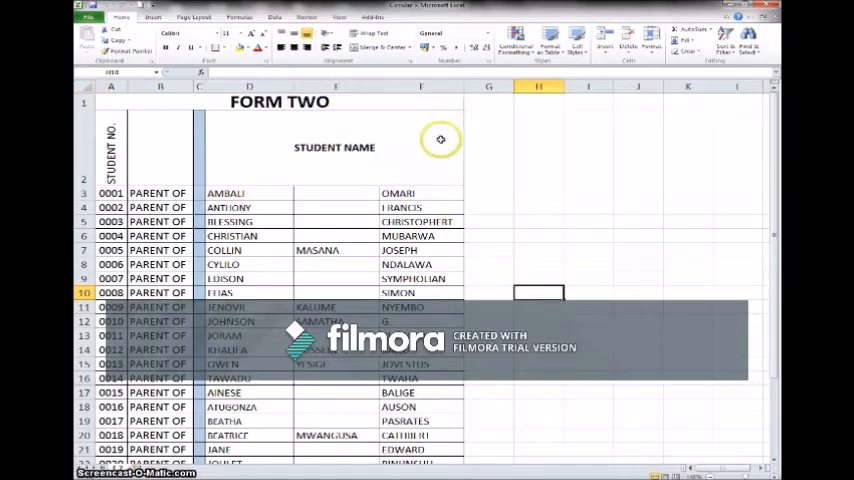
{"action": "mouse_move", "coordinate": [444, 176]}
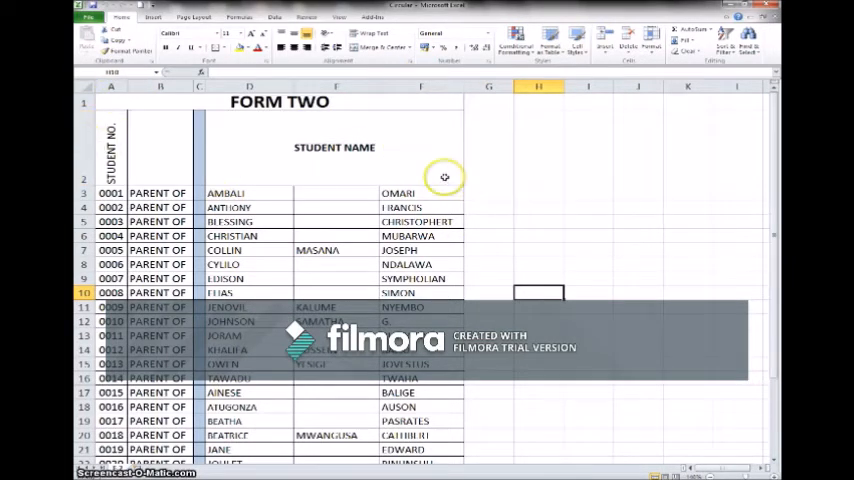
{"action": "scroll", "scroll_direction": "down", "scroll_amount": 3}
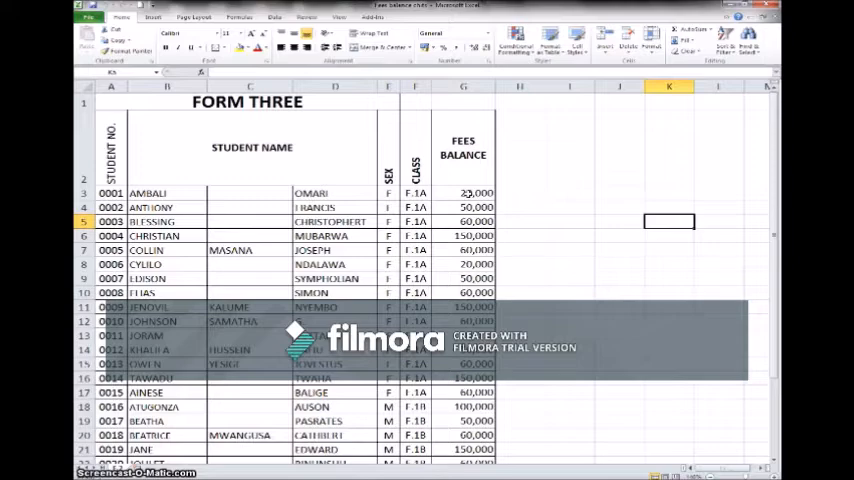
Step: Scroll the Form Three fees balance sheet down through the thirty students and back to the top
{"action": "scroll", "scroll_direction": "down", "scroll_amount": 3}
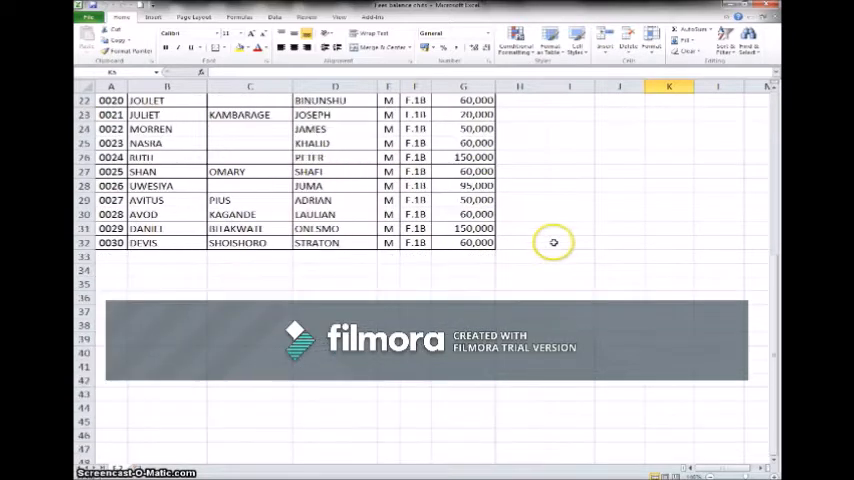
{"action": "scroll", "scroll_direction": "up", "scroll_amount": 3}
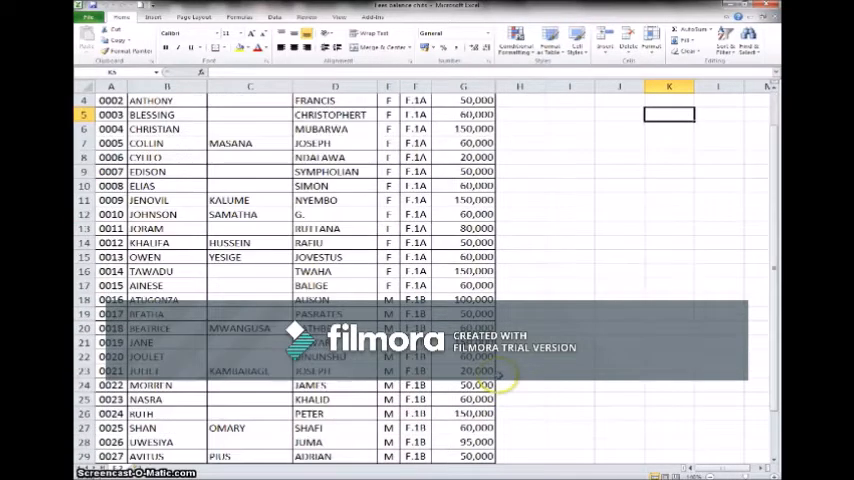
{"action": "scroll", "scroll_direction": "up", "scroll_amount": 3}
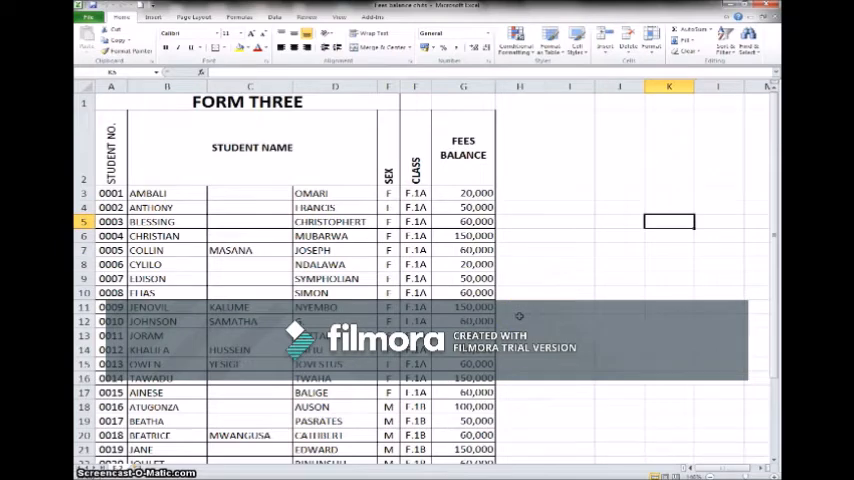
{"action": "mouse_move", "coordinate": [504, 302]}
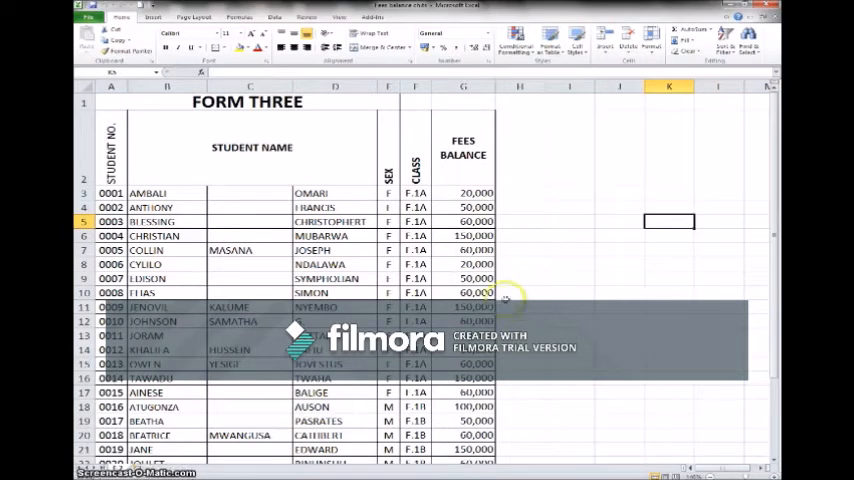
{"action": "mouse_move", "coordinate": [512, 288]}
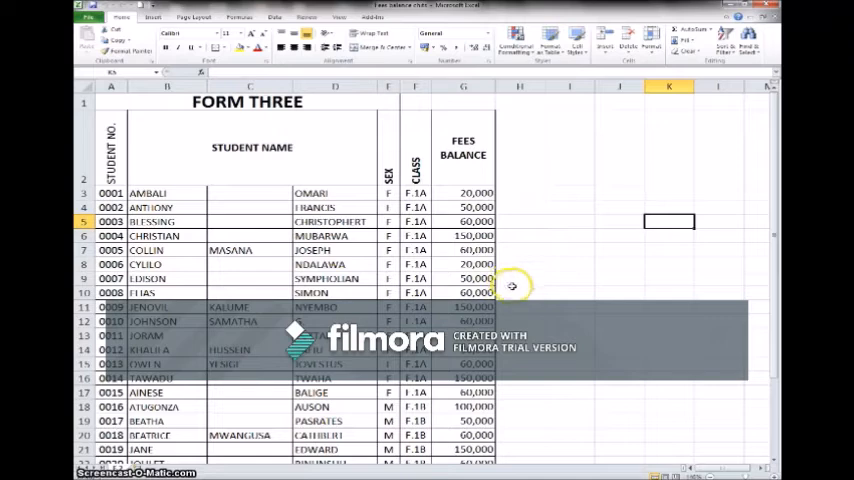
{"action": "mouse_move", "coordinate": [328, 424]}
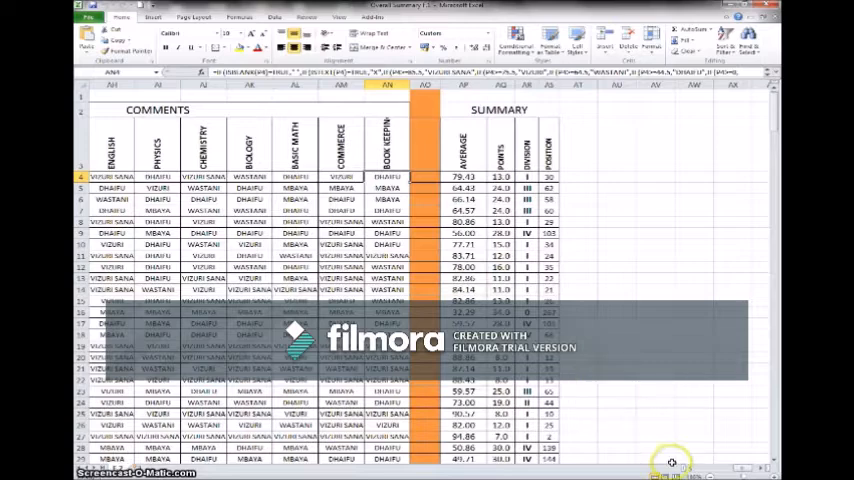
Step: Scroll the Form One sheet across the marks, grades, comments and summary columns and down the student rows
{"action": "scroll", "scroll_direction": "left", "scroll_amount": 3}
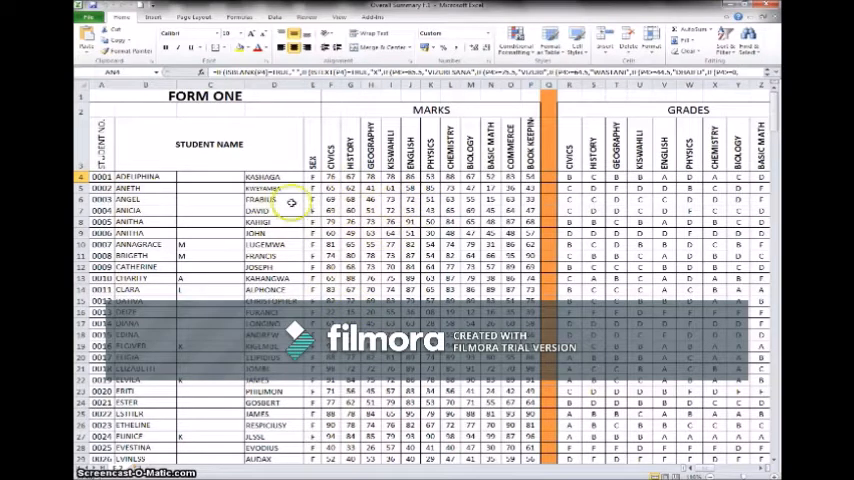
{"action": "scroll", "scroll_direction": "down", "scroll_amount": 3}
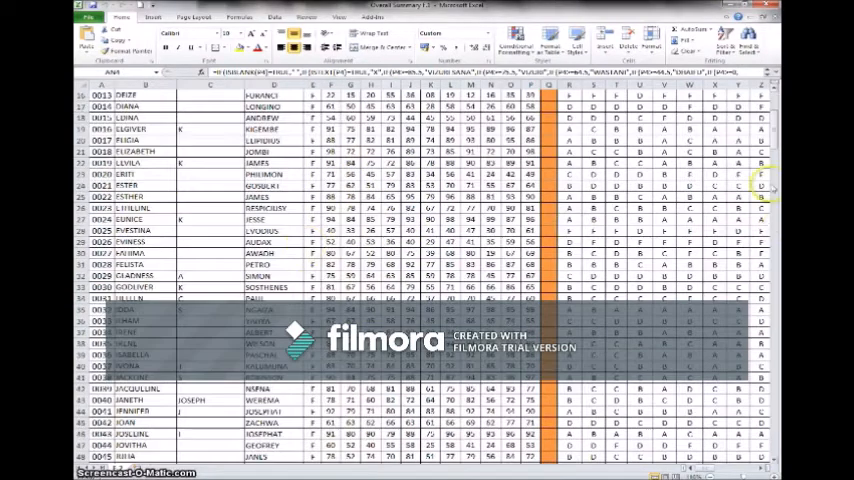
{"action": "scroll", "scroll_direction": "down", "scroll_amount": 3}
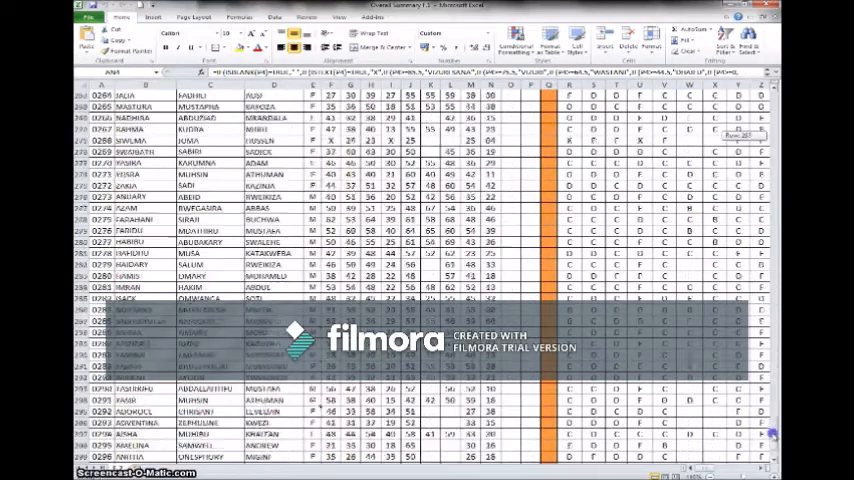
{"action": "scroll", "scroll_direction": "down", "scroll_amount": 3}
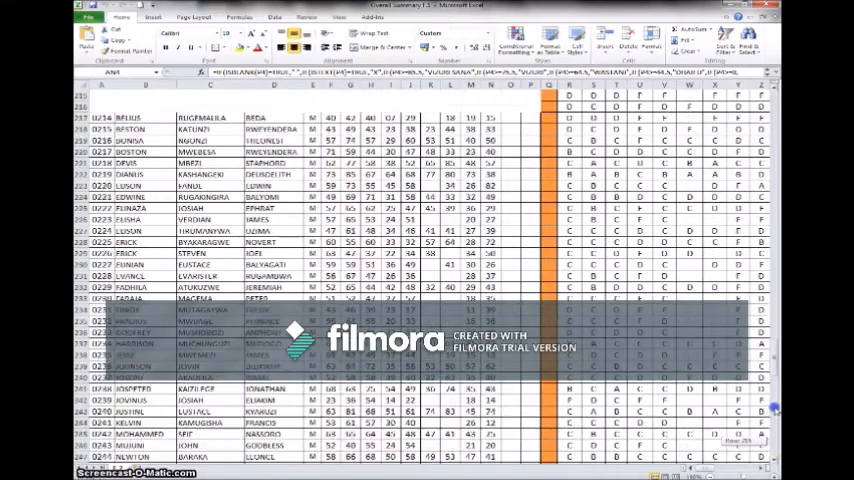
{"action": "scroll", "scroll_direction": "up", "scroll_amount": 3}
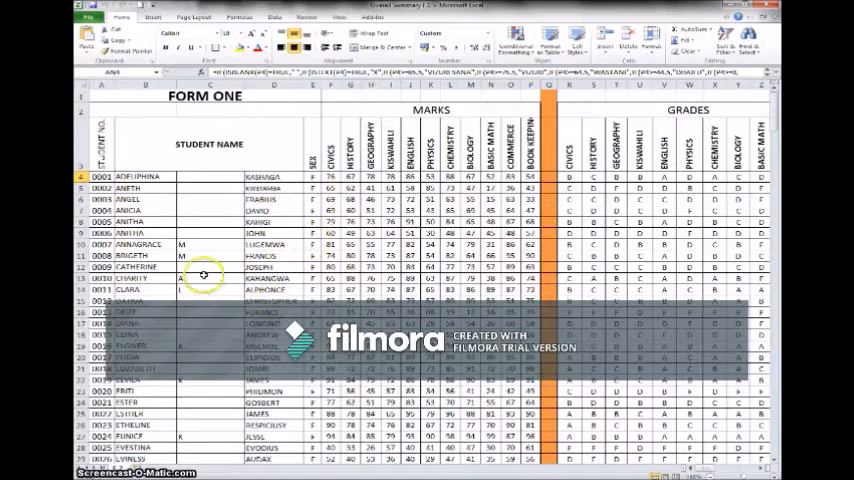
{"action": "mouse_move", "coordinate": [230, 264]}
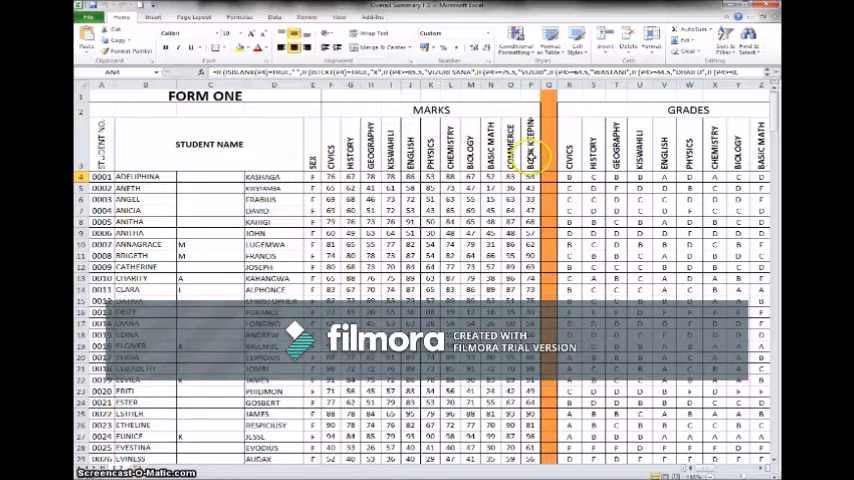
{"action": "left_click", "coordinate": [568, 156]}
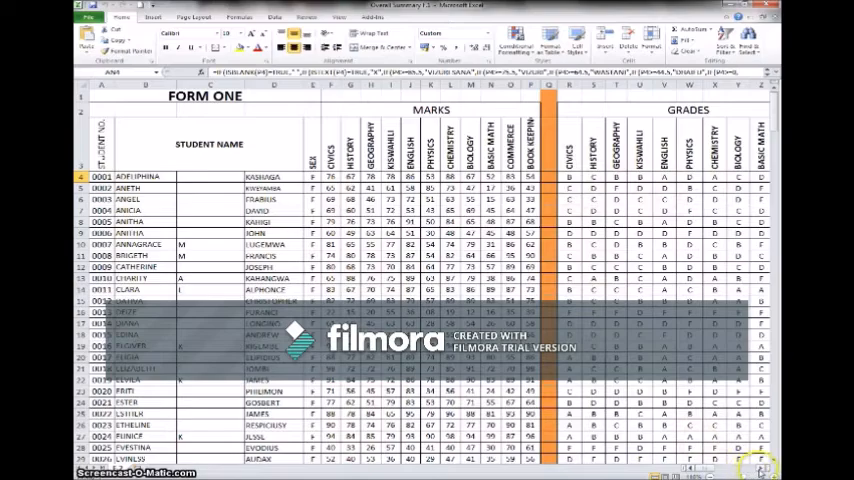
{"action": "scroll", "scroll_direction": "right", "scroll_amount": 3}
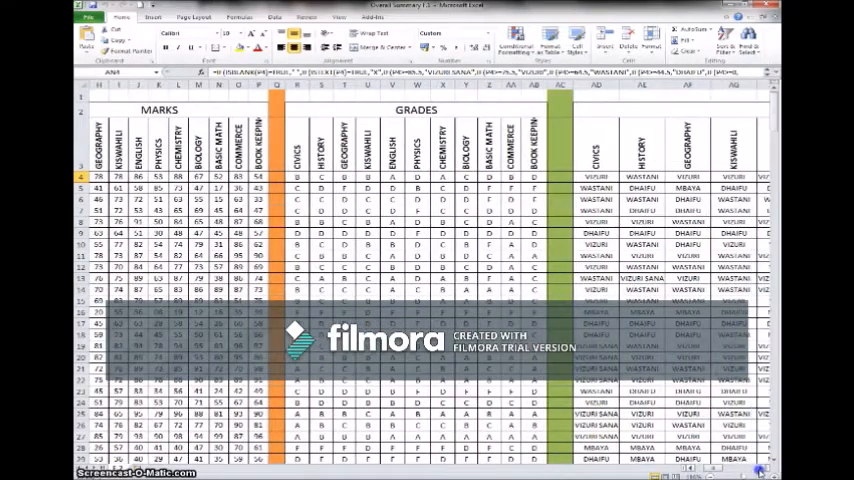
{"action": "scroll", "scroll_direction": "right", "scroll_amount": 3}
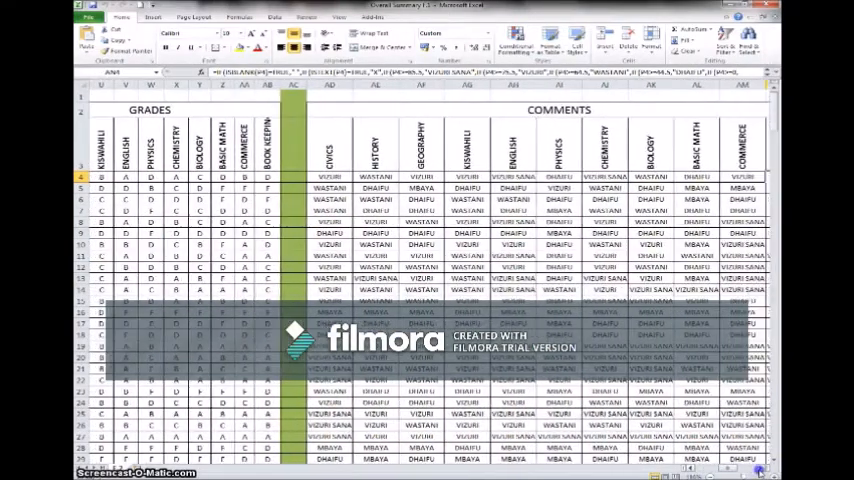
{"action": "scroll", "scroll_direction": "right", "scroll_amount": 3}
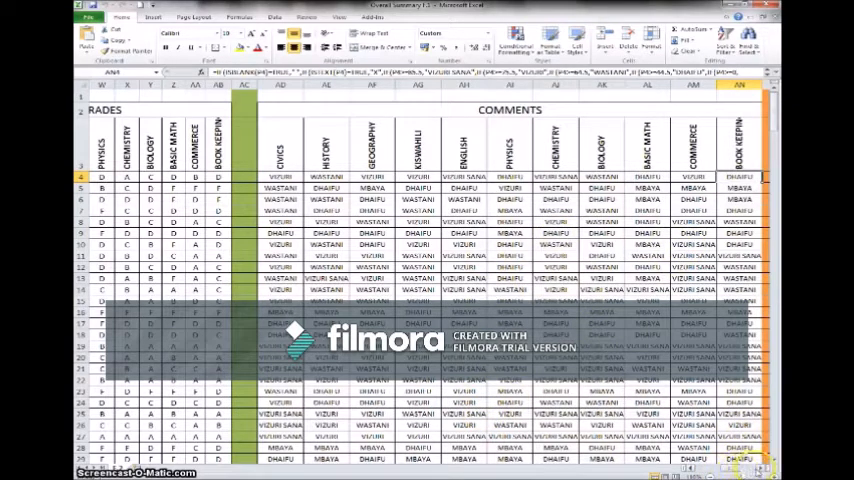
{"action": "scroll", "scroll_direction": "right", "scroll_amount": 3}
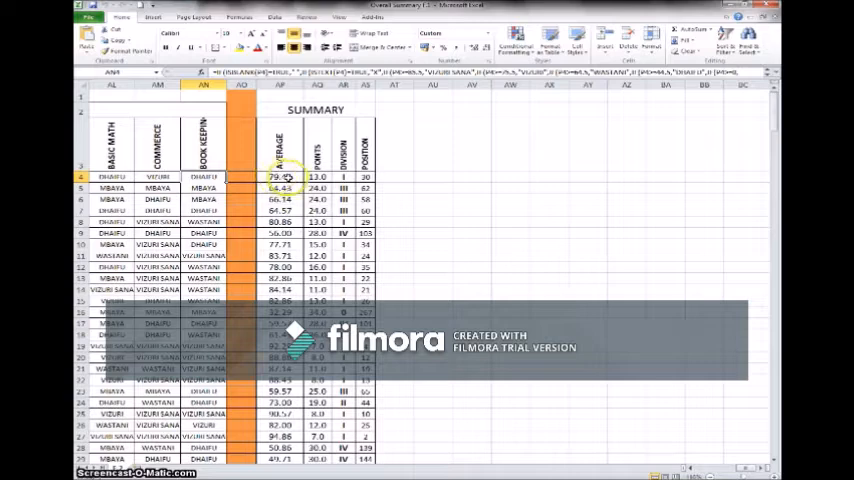
{"action": "left_click", "coordinate": [316, 164]}
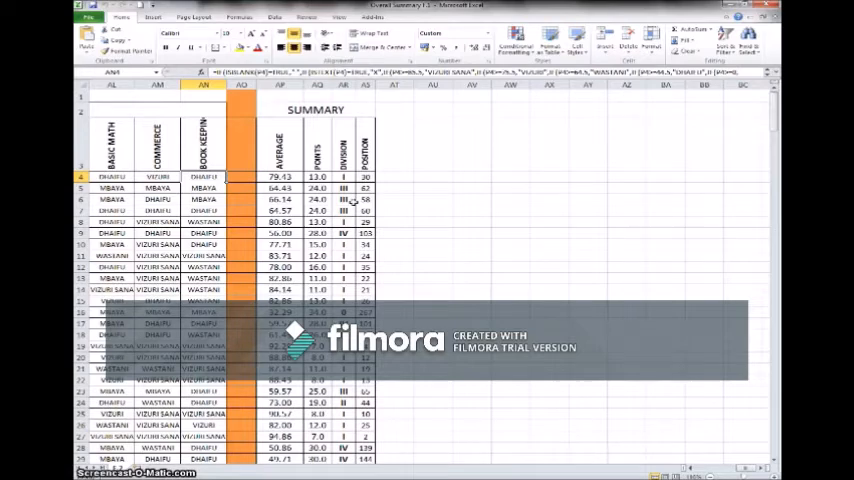
{"action": "mouse_move", "coordinate": [420, 196]}
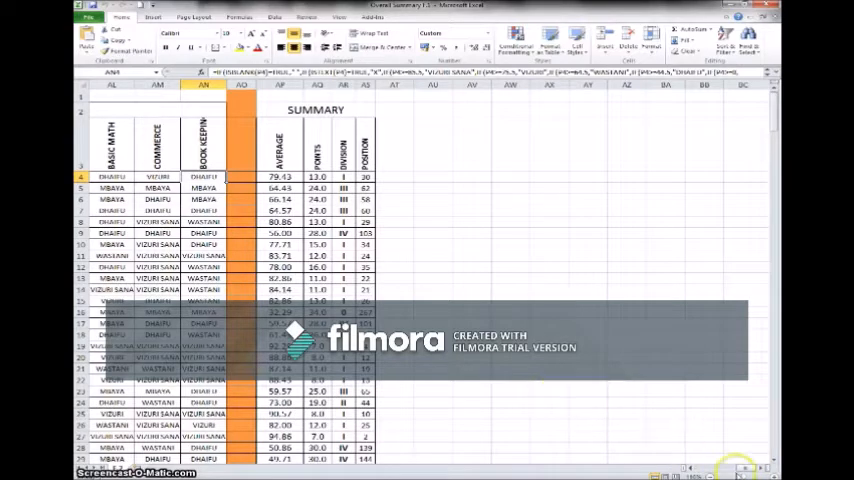
{"action": "scroll", "scroll_direction": "left", "scroll_amount": 3}
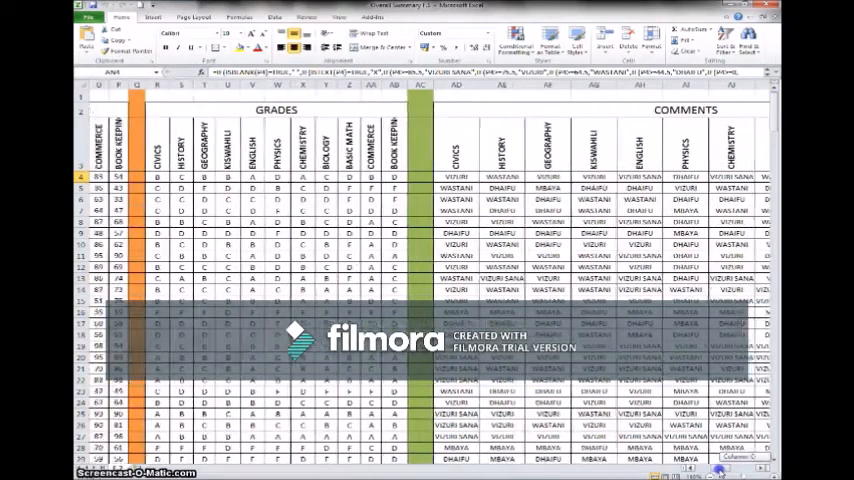
{"action": "scroll", "scroll_direction": "left", "scroll_amount": 3}
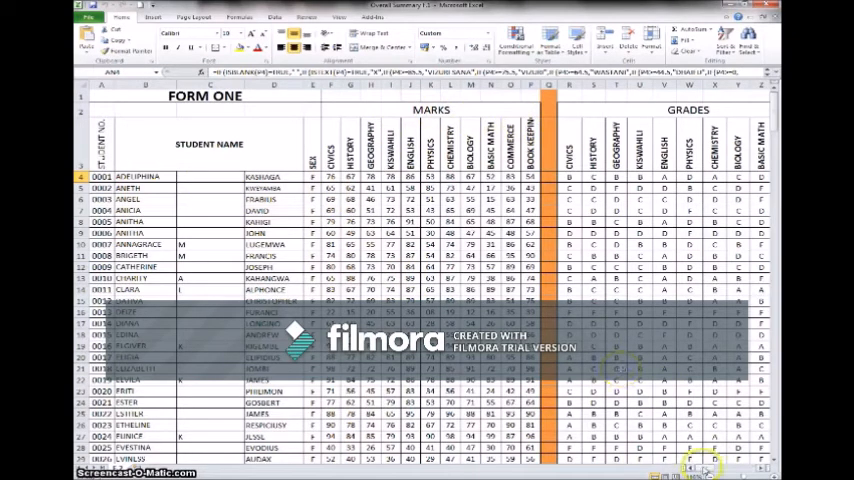
{"action": "scroll", "scroll_direction": "right", "scroll_amount": 3}
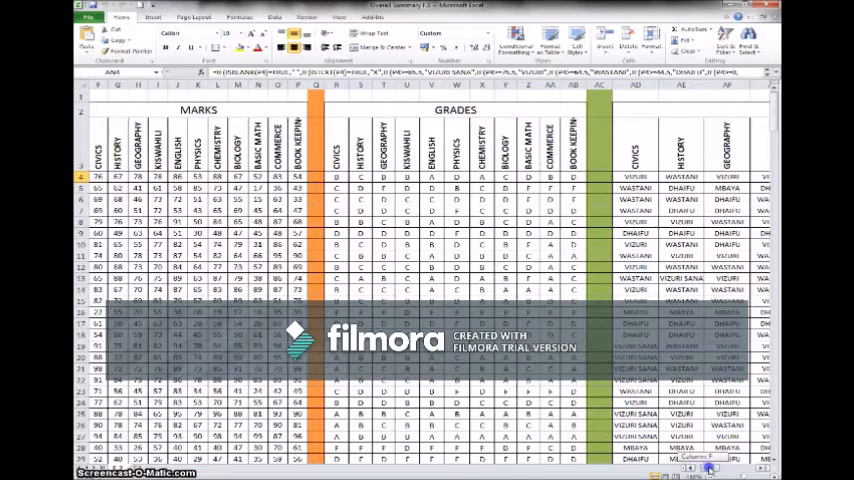
{"action": "scroll", "scroll_direction": "right", "scroll_amount": 3}
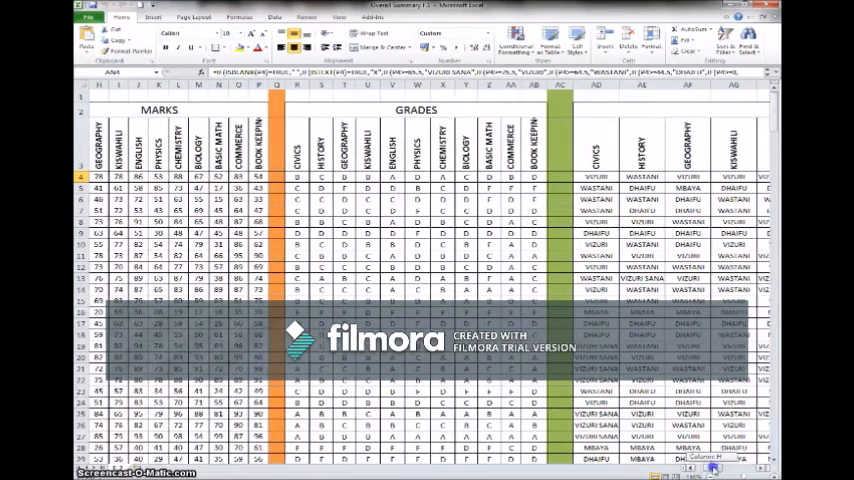
{"action": "scroll", "scroll_direction": "right", "scroll_amount": 3}
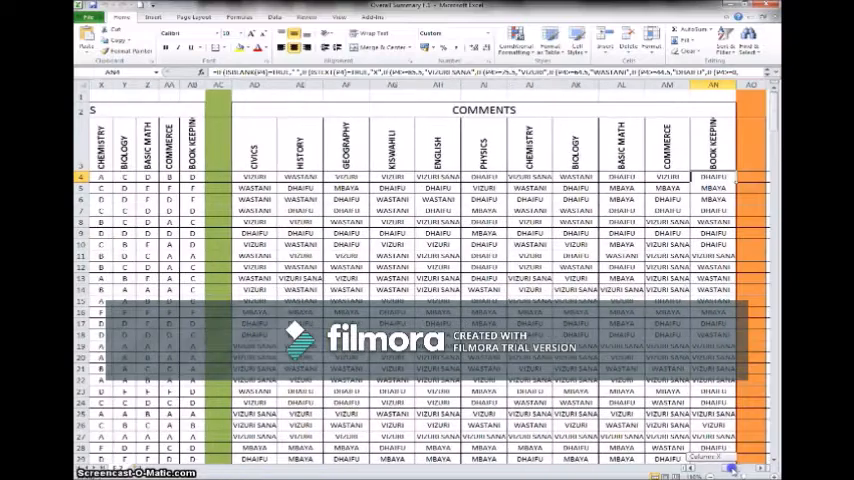
{"action": "scroll", "scroll_direction": "right", "scroll_amount": 3}
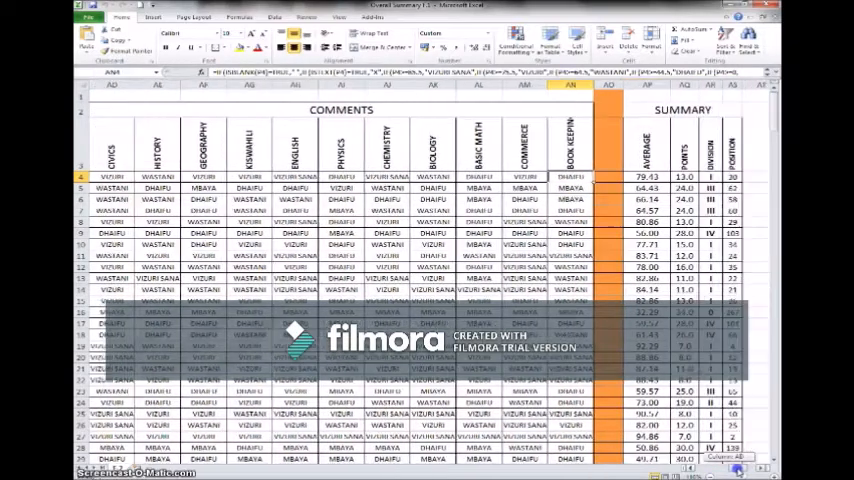
{"action": "scroll", "scroll_direction": "right", "scroll_amount": 3}
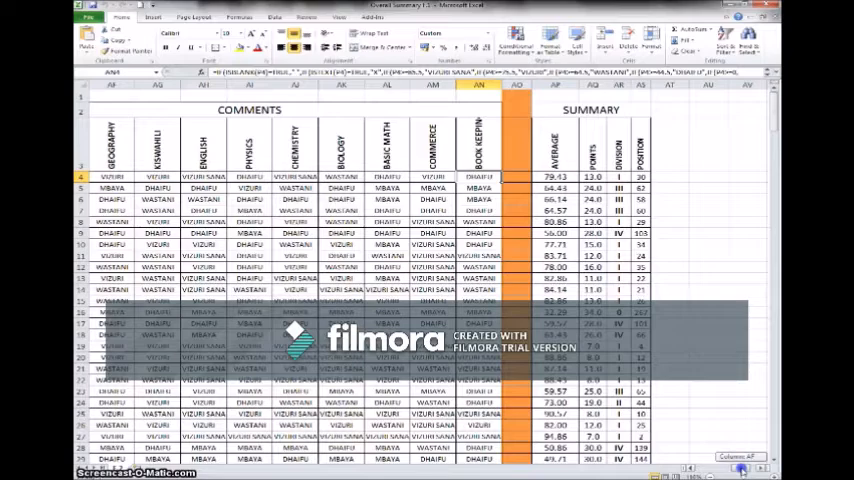
{"action": "scroll", "scroll_direction": "right", "scroll_amount": 3}
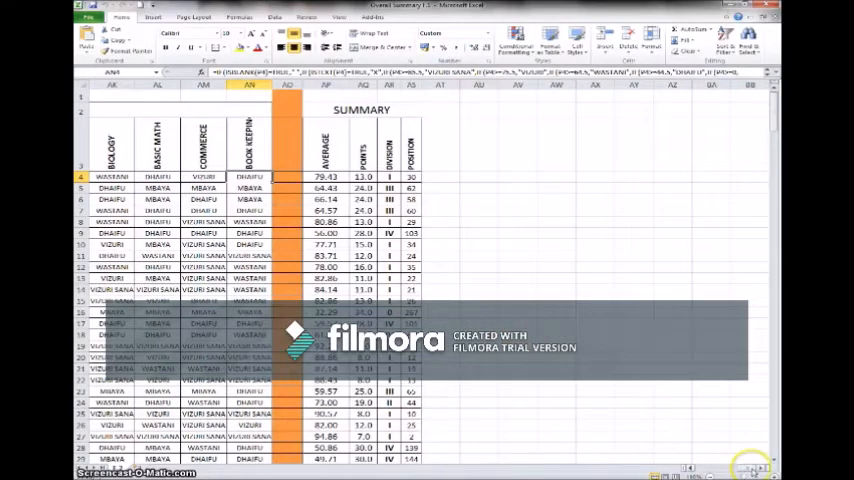
{"action": "scroll", "scroll_direction": "left", "scroll_amount": 3}
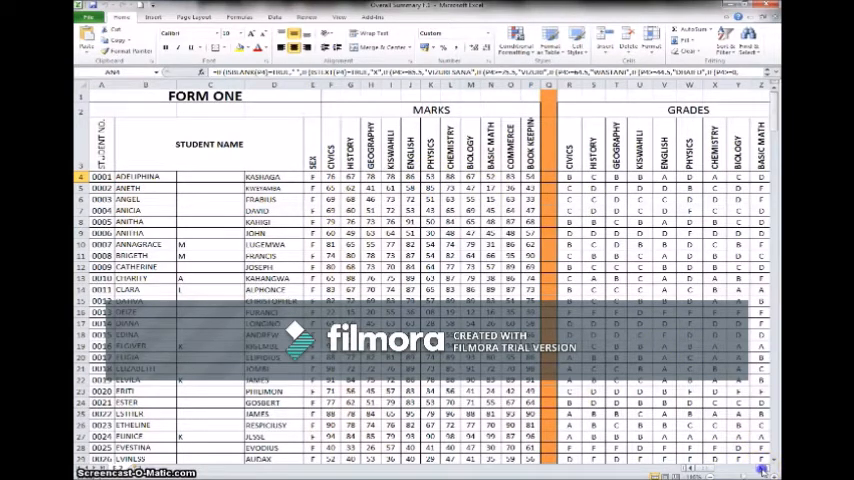
{"action": "scroll", "scroll_direction": "right", "scroll_amount": 3}
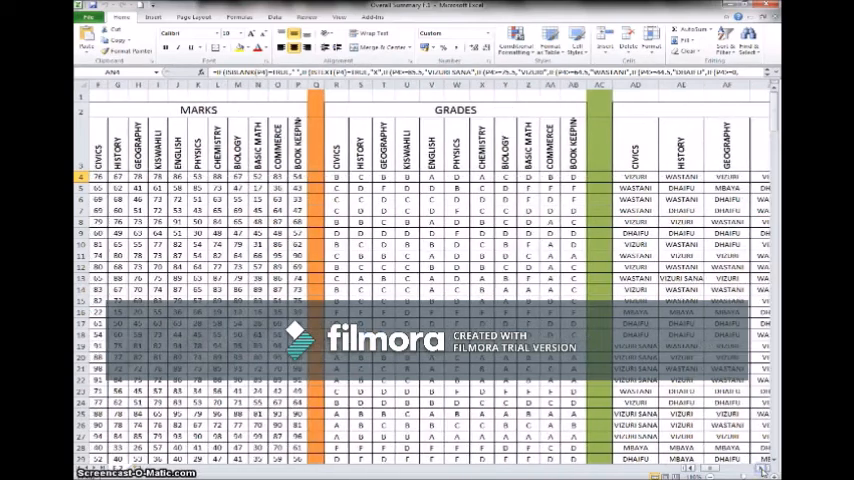
{"action": "scroll", "scroll_direction": "right", "scroll_amount": 3}
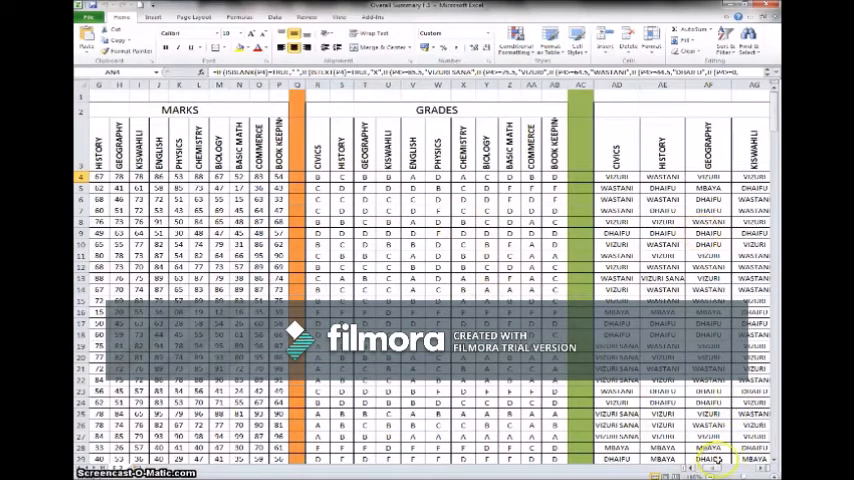
{"action": "scroll", "scroll_direction": "right", "scroll_amount": 3}
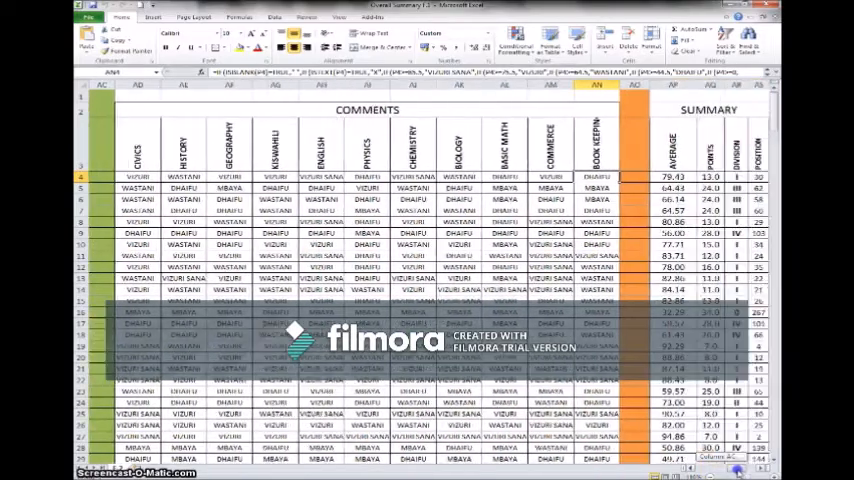
{"action": "scroll", "scroll_direction": "left", "scroll_amount": 3}
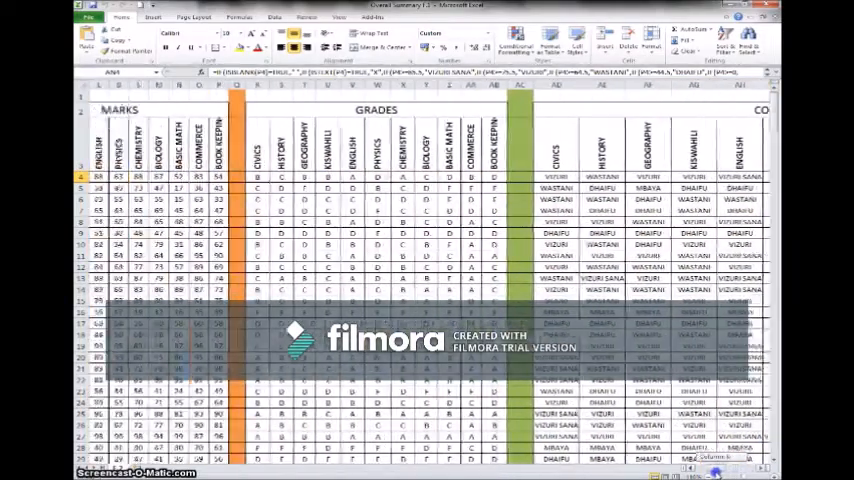
{"action": "scroll", "scroll_direction": "left", "scroll_amount": 3}
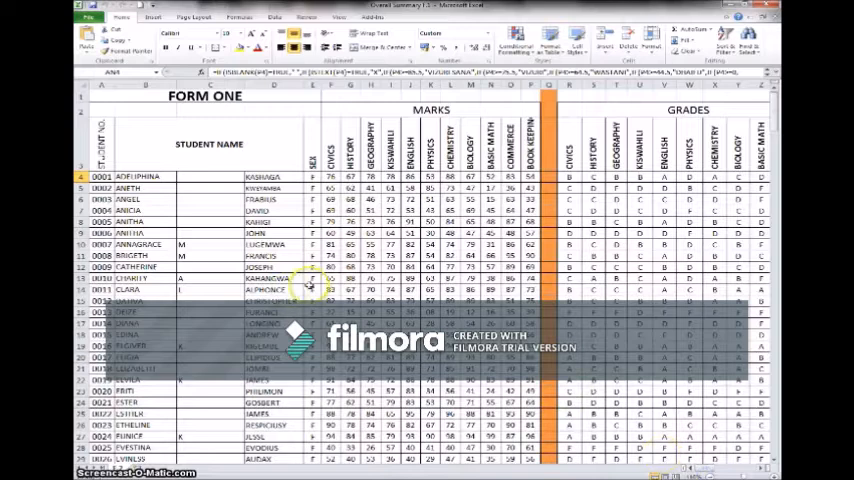